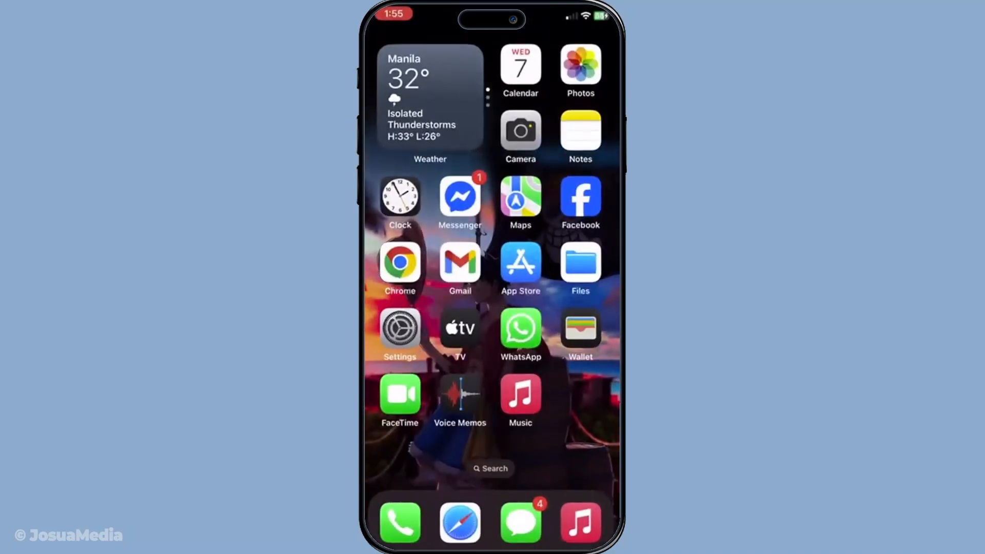
- Launch Settings and reach the Software Update page showing iOS 18.4.1 up to date
{"action": "left_click", "coordinate": [520, 137]}
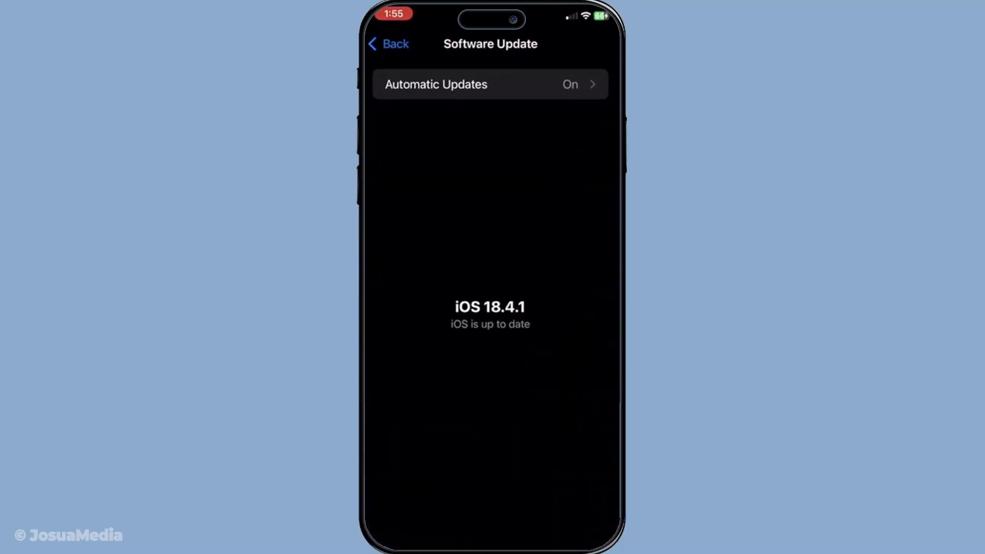
- Review Camera access under Privacy & Security, then return to the main Settings list
{"action": "left_click", "coordinate": [388, 44]}
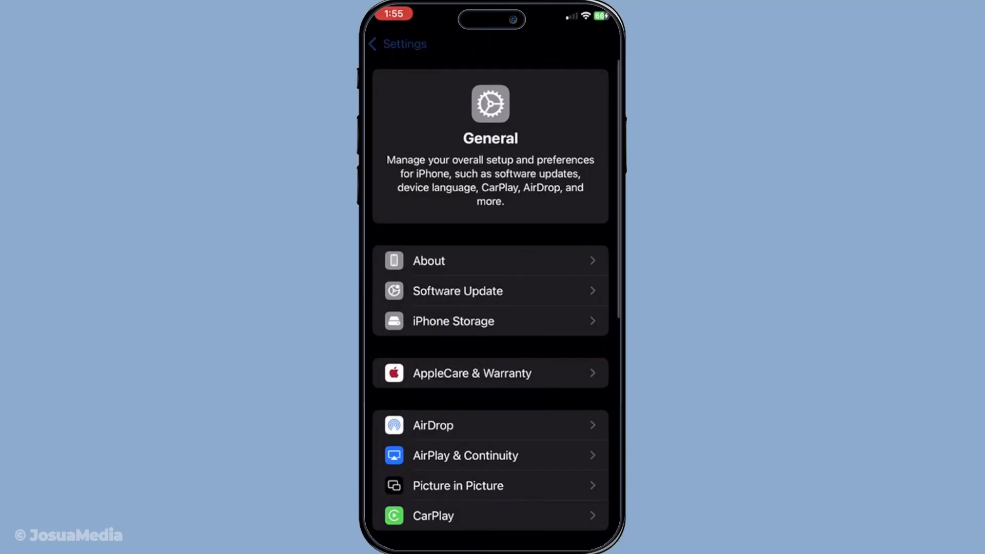
{"action": "left_click", "coordinate": [396, 44]}
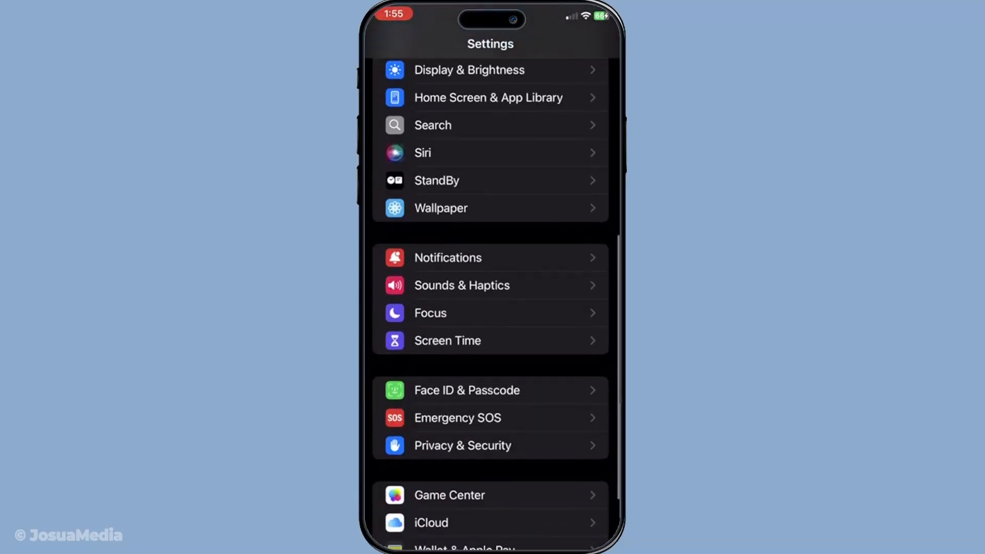
{"action": "left_click", "coordinate": [463, 445]}
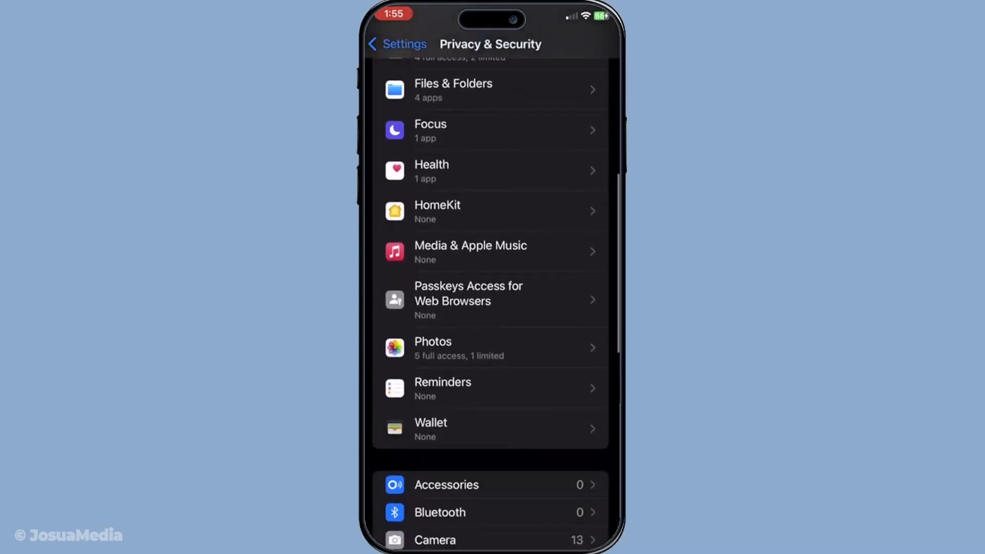
{"action": "scroll", "scroll_direction": "down", "scroll_amount": 3}
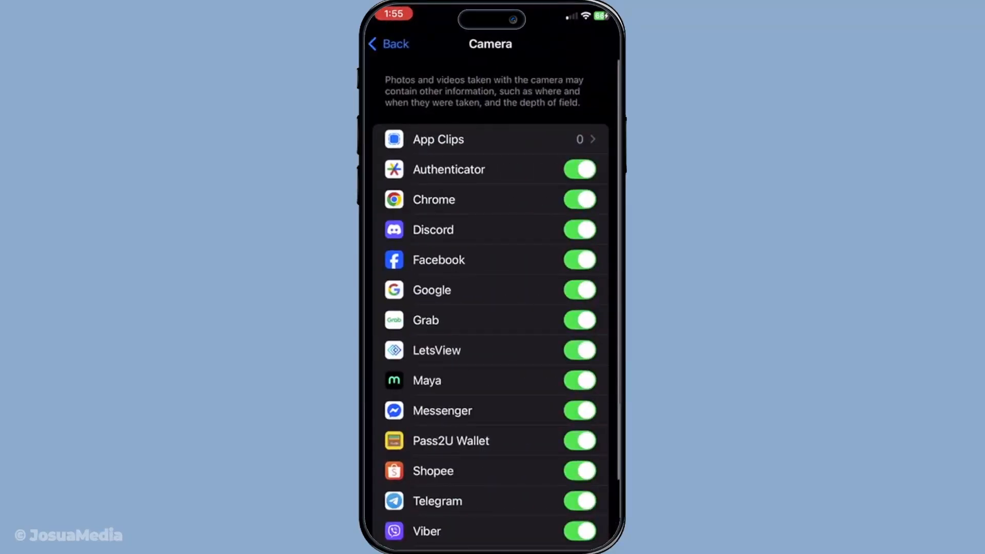
{"action": "left_click", "coordinate": [387, 44]}
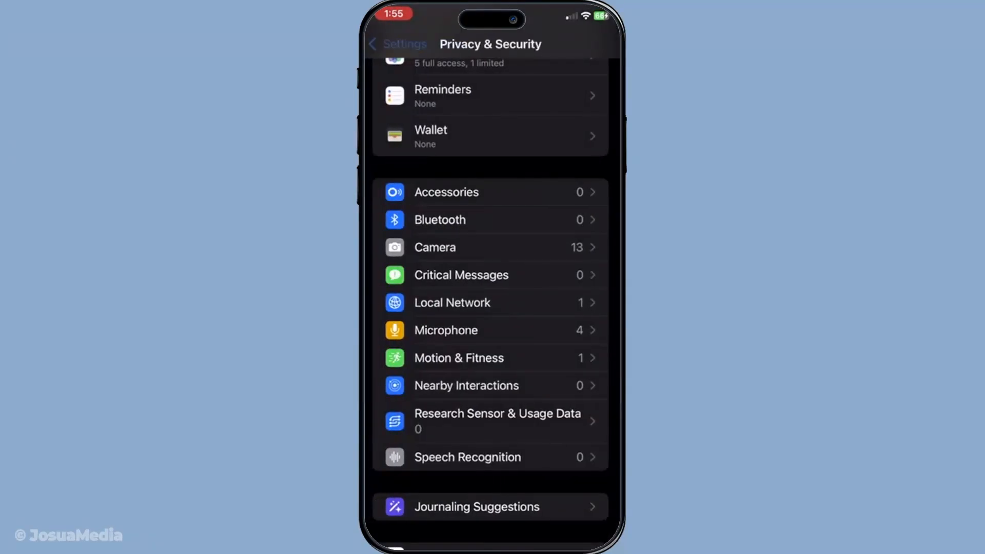
{"action": "left_click", "coordinate": [396, 44]}
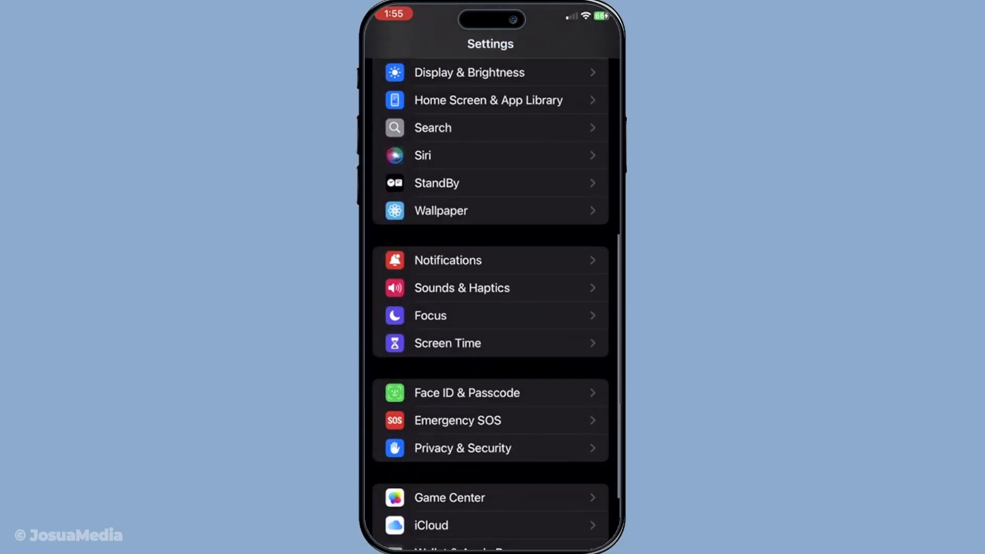
- Look through the Apps list, then return to Settings and enter General
{"action": "scroll", "scroll_direction": "down", "scroll_amount": 3}
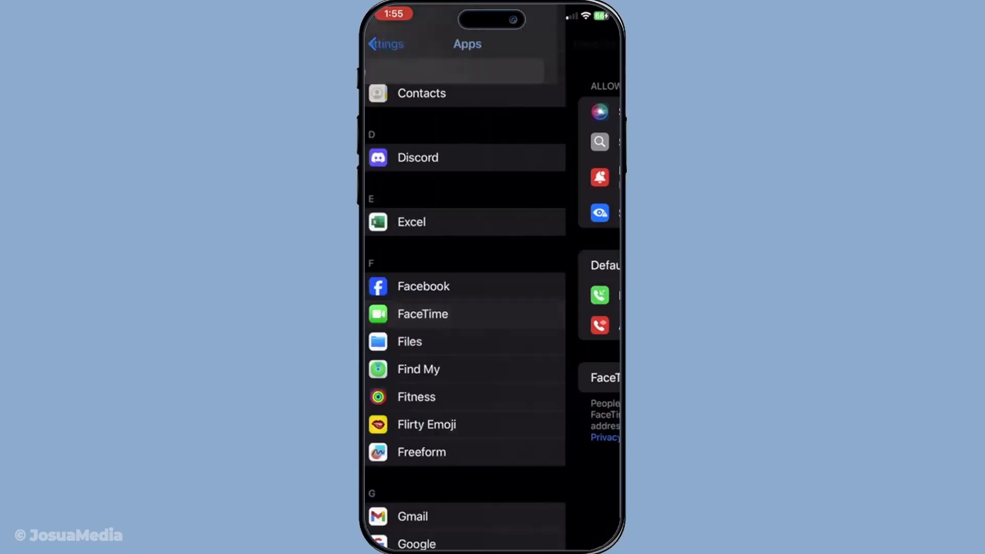
{"action": "left_click", "coordinate": [383, 44]}
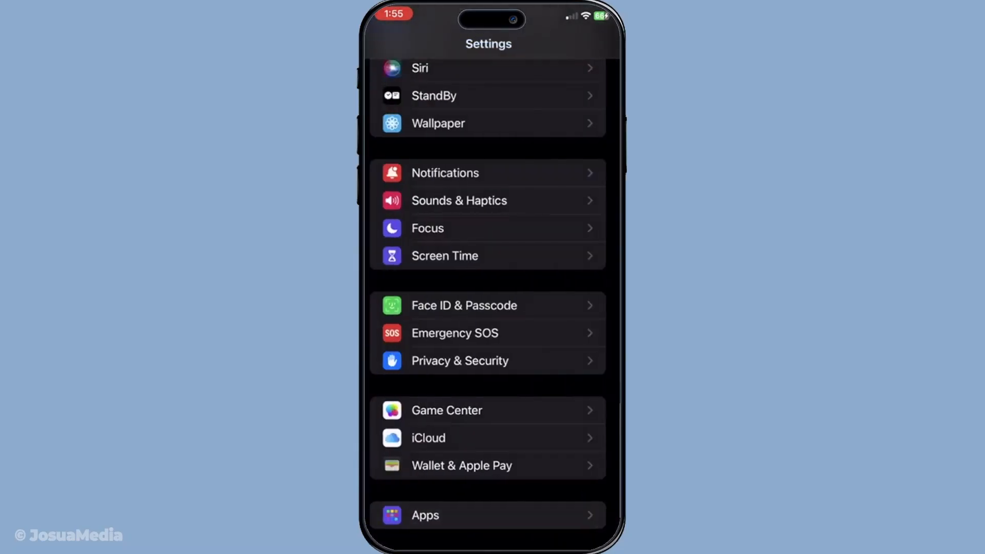
{"action": "scroll", "scroll_direction": "up", "scroll_amount": 3}
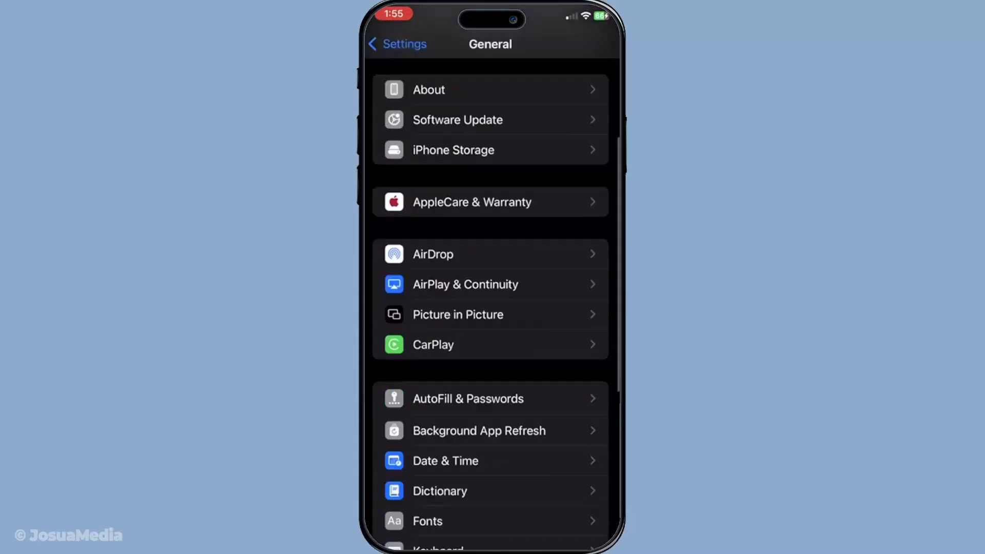
- Show the Reset options under Transfer or Reset iPhone: All Settings, Network Settings, Keyboard Dictionary
{"action": "scroll", "scroll_direction": "down", "scroll_amount": 3}
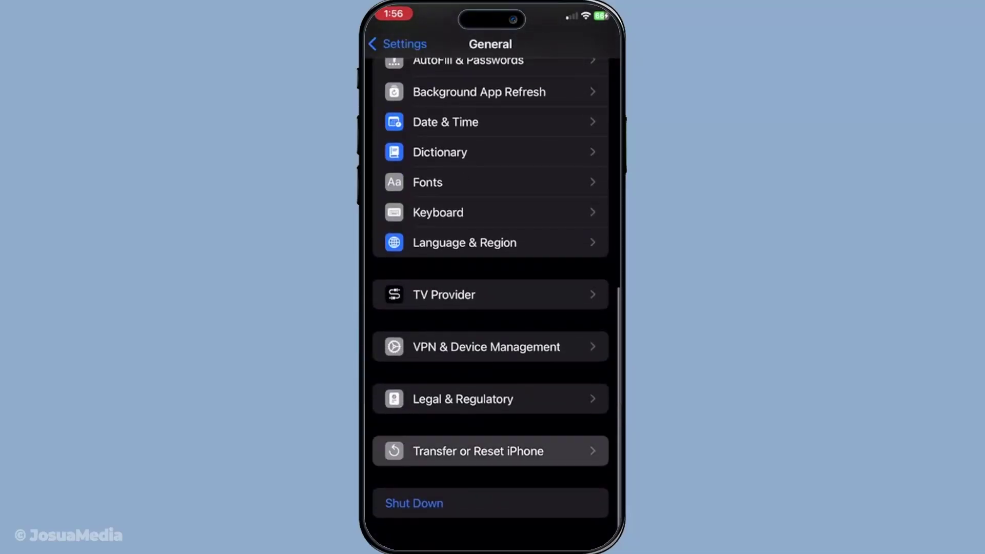
{"action": "left_click", "coordinate": [489, 452]}
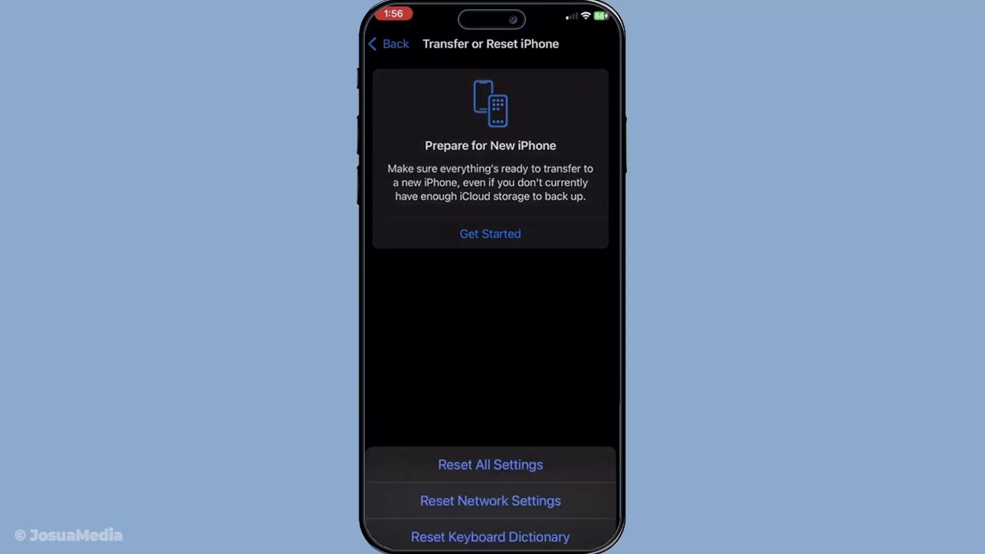